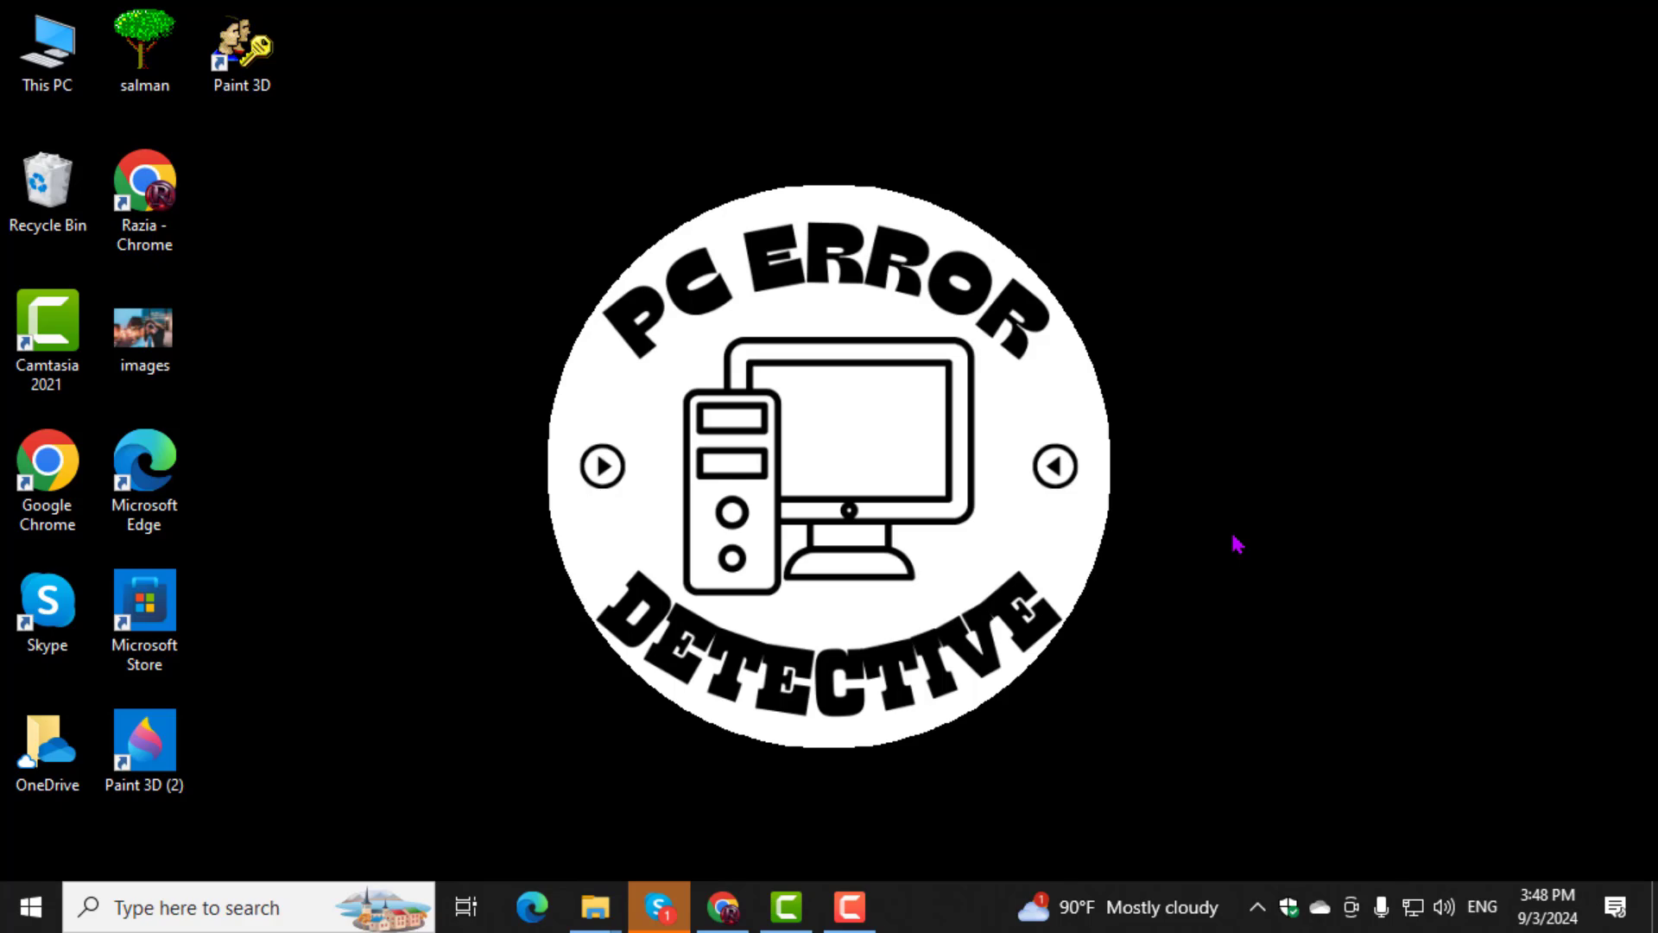
mouse_move(1240, 564)
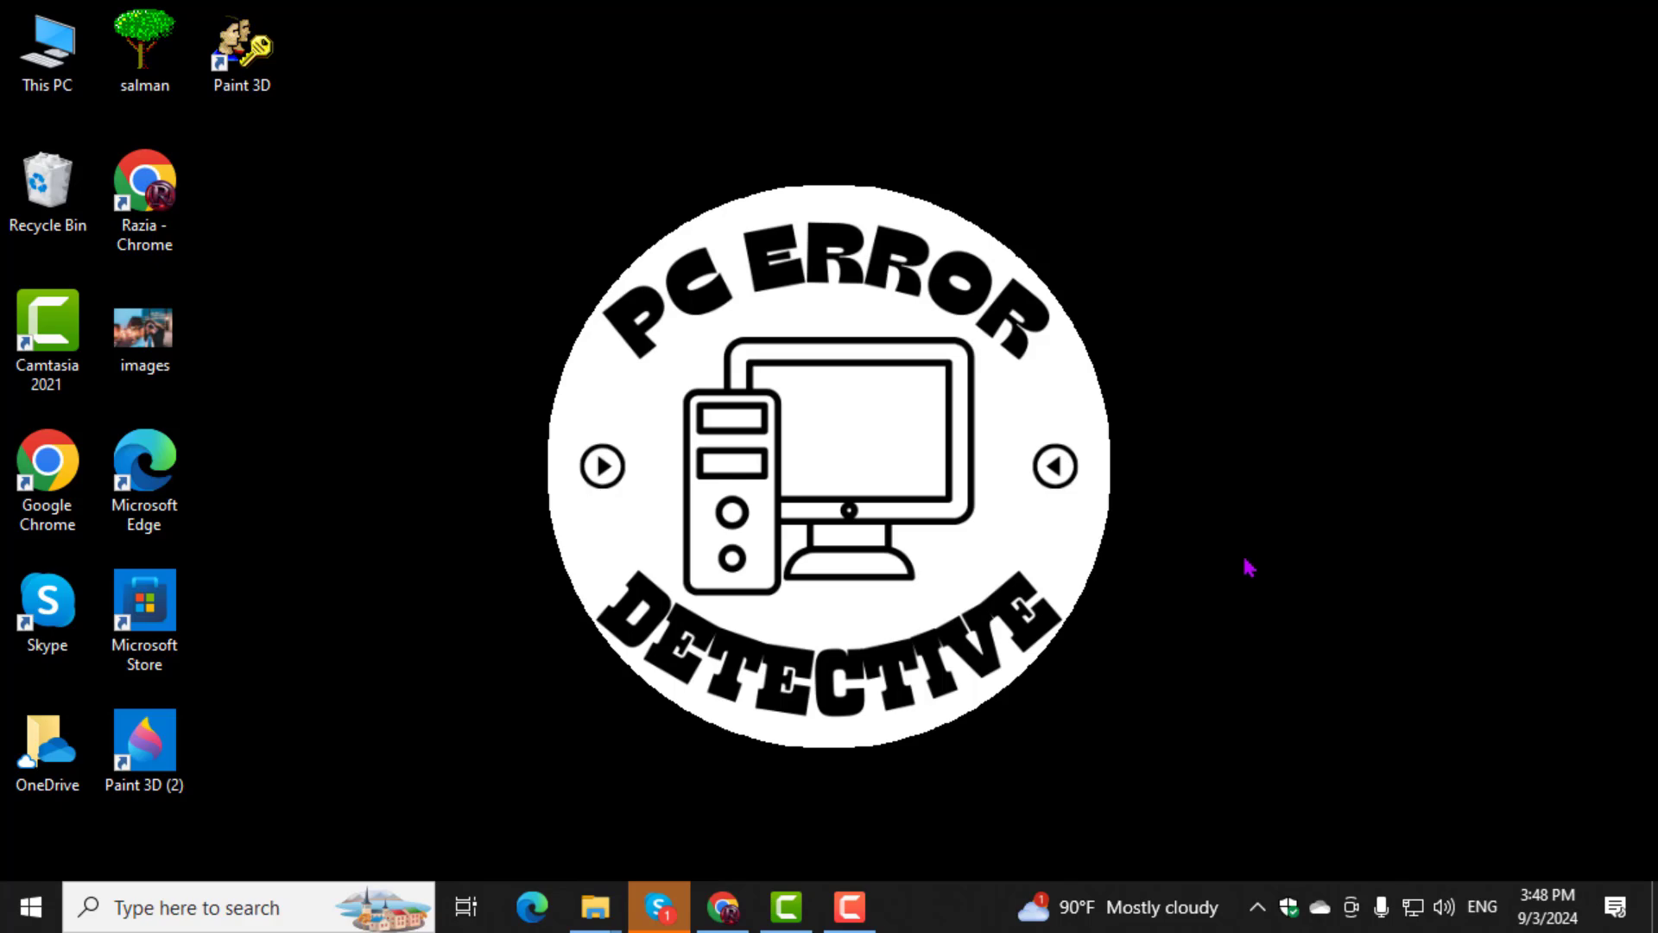
mouse_move(1351, 788)
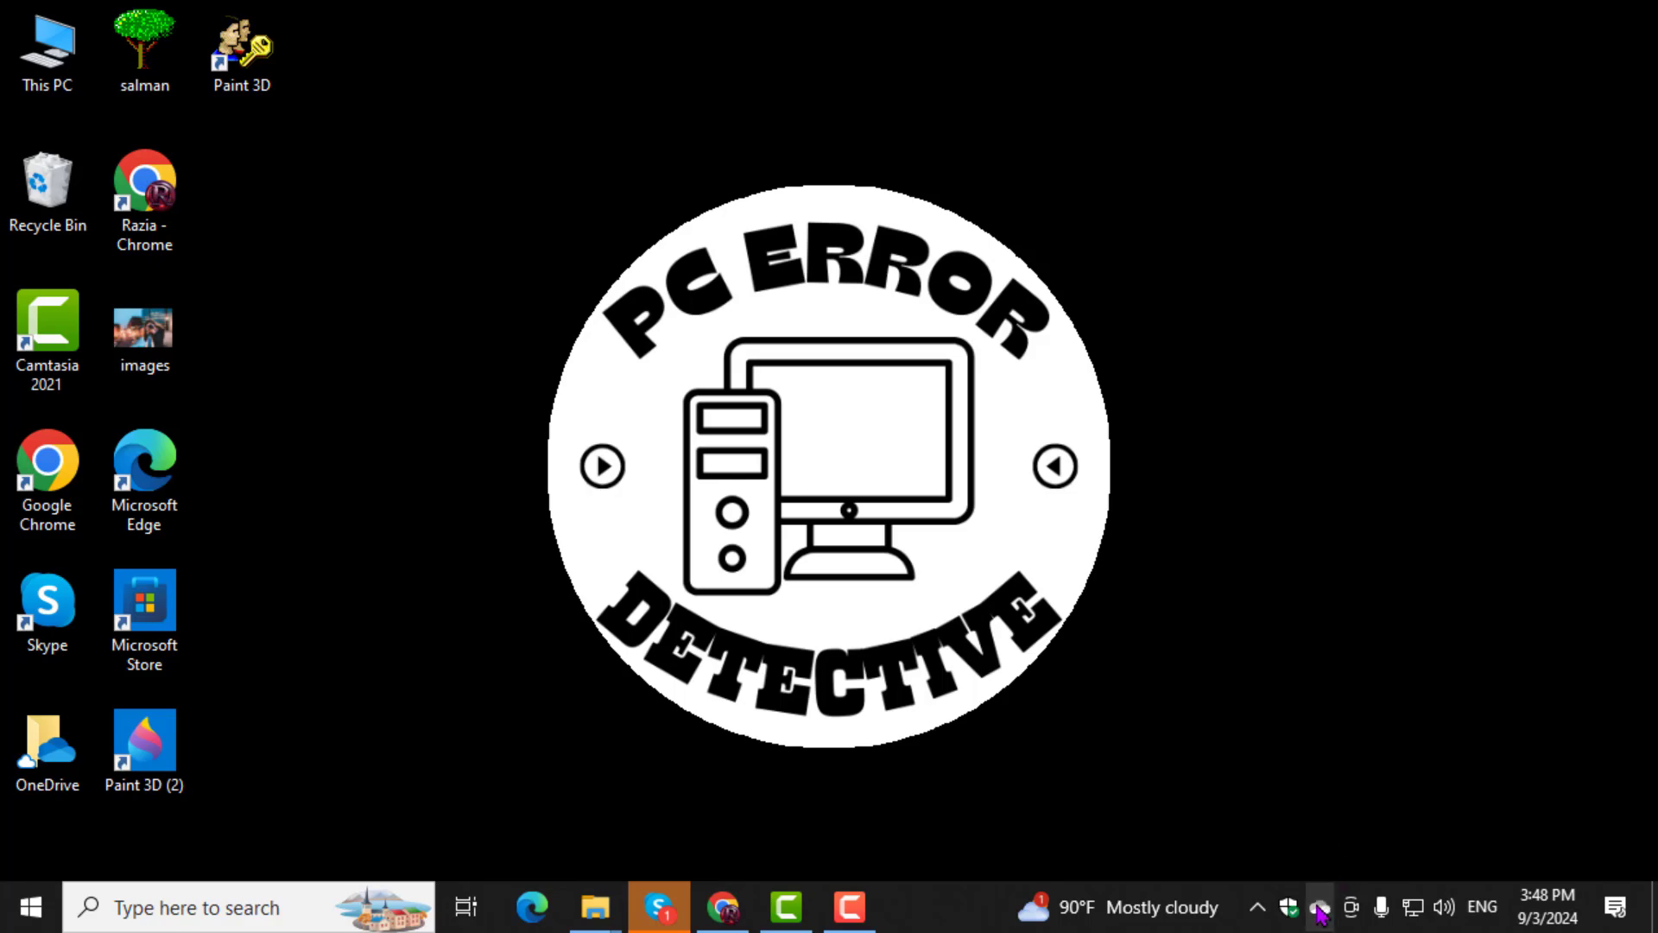
Show the OneDrive Personal sync status panel from the system tray icon
click(1319, 907)
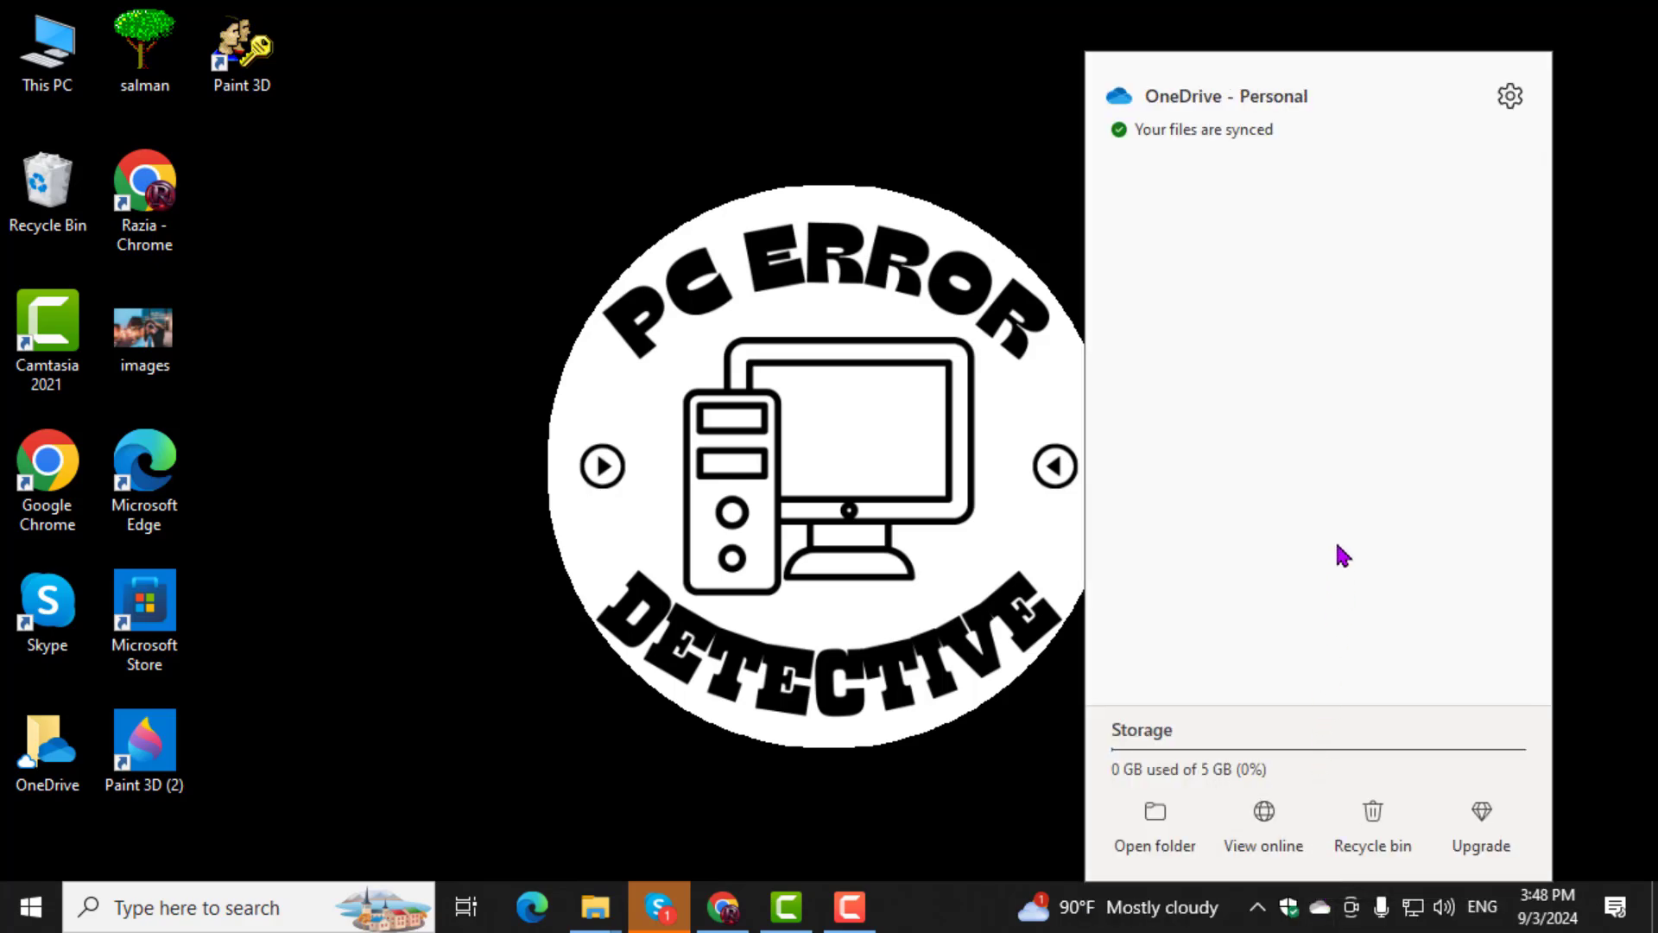
mouse_move(1400, 158)
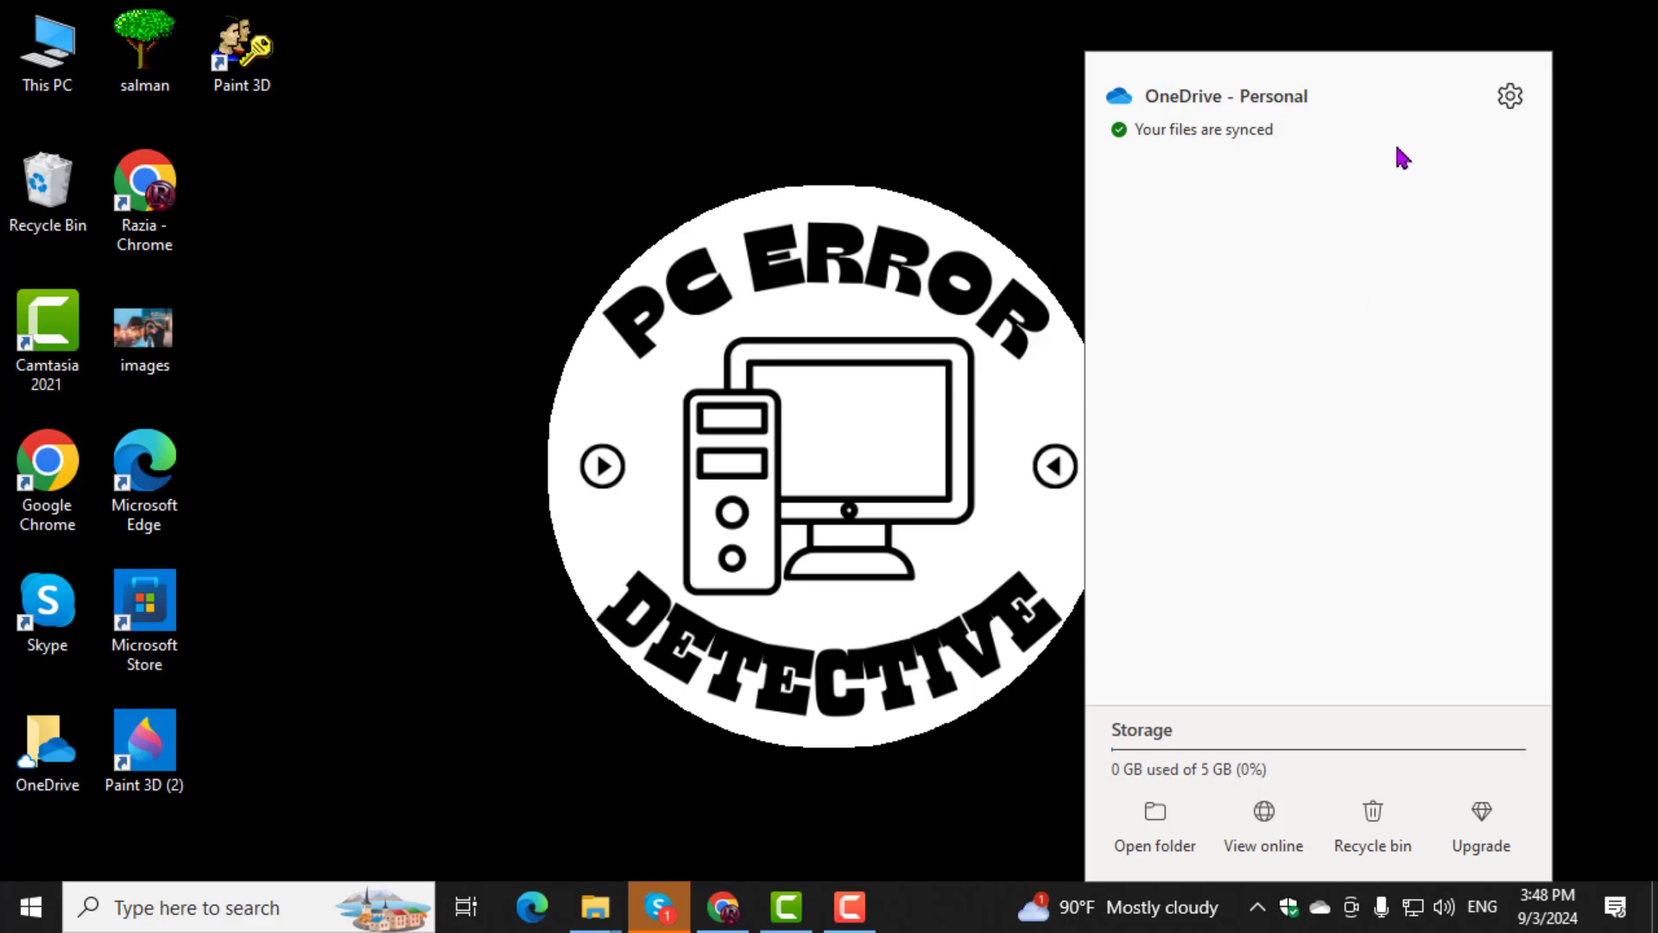
mouse_move(1510, 97)
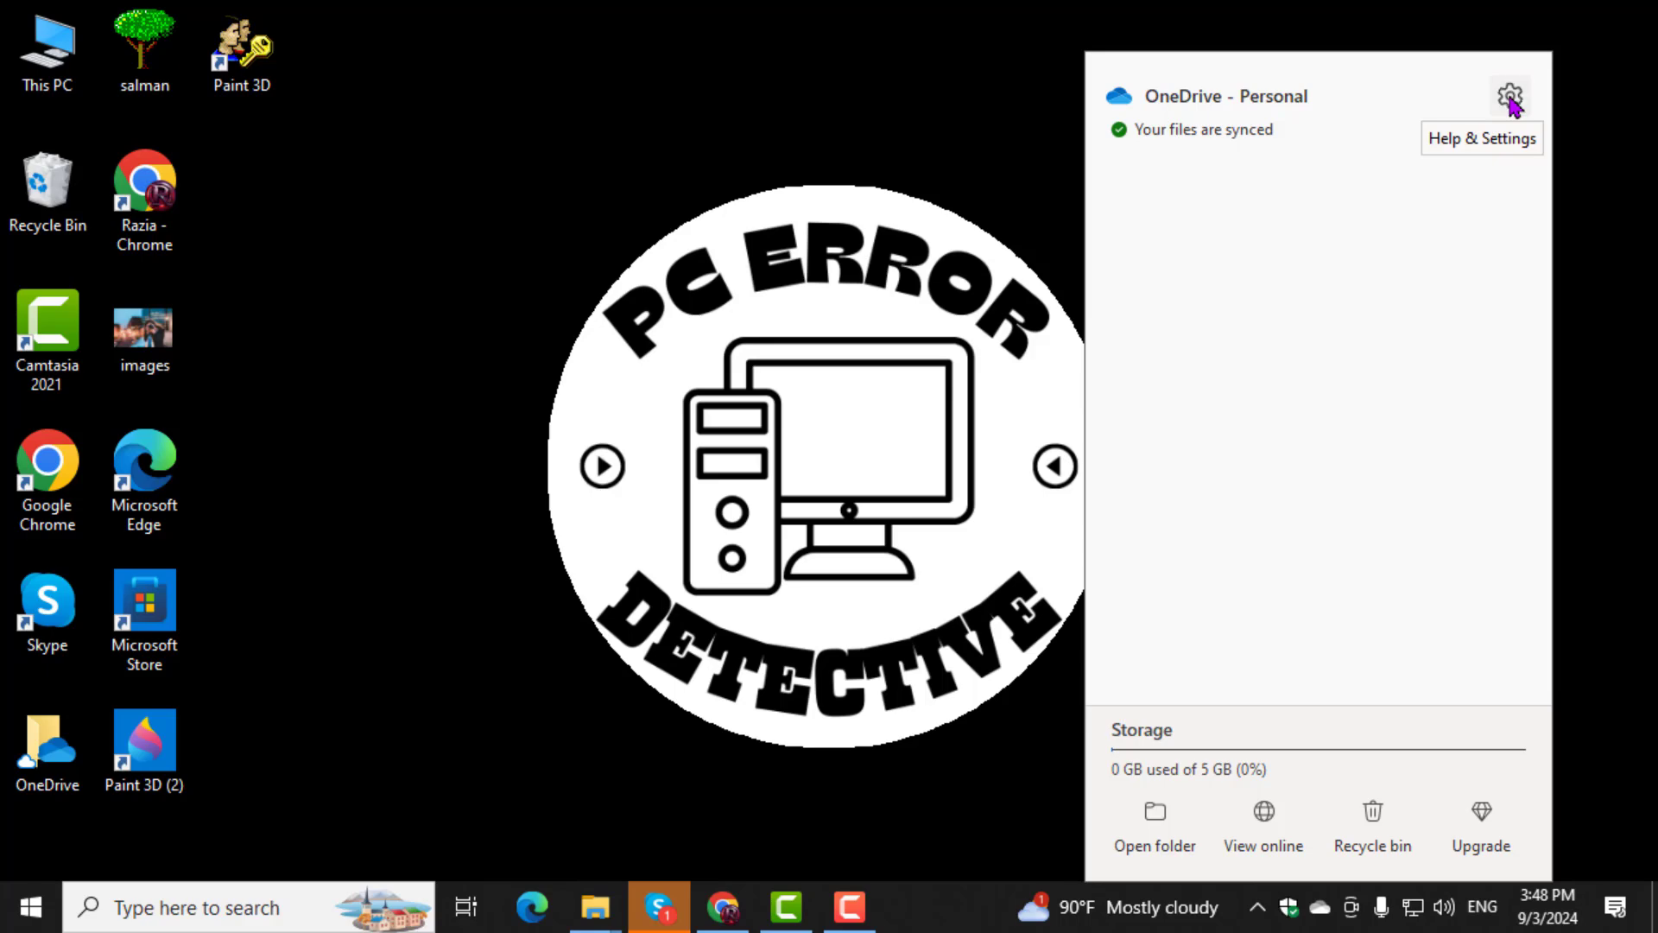
Bring up OneDrive Settings on the Account page via Help & Settings
click(1504, 96)
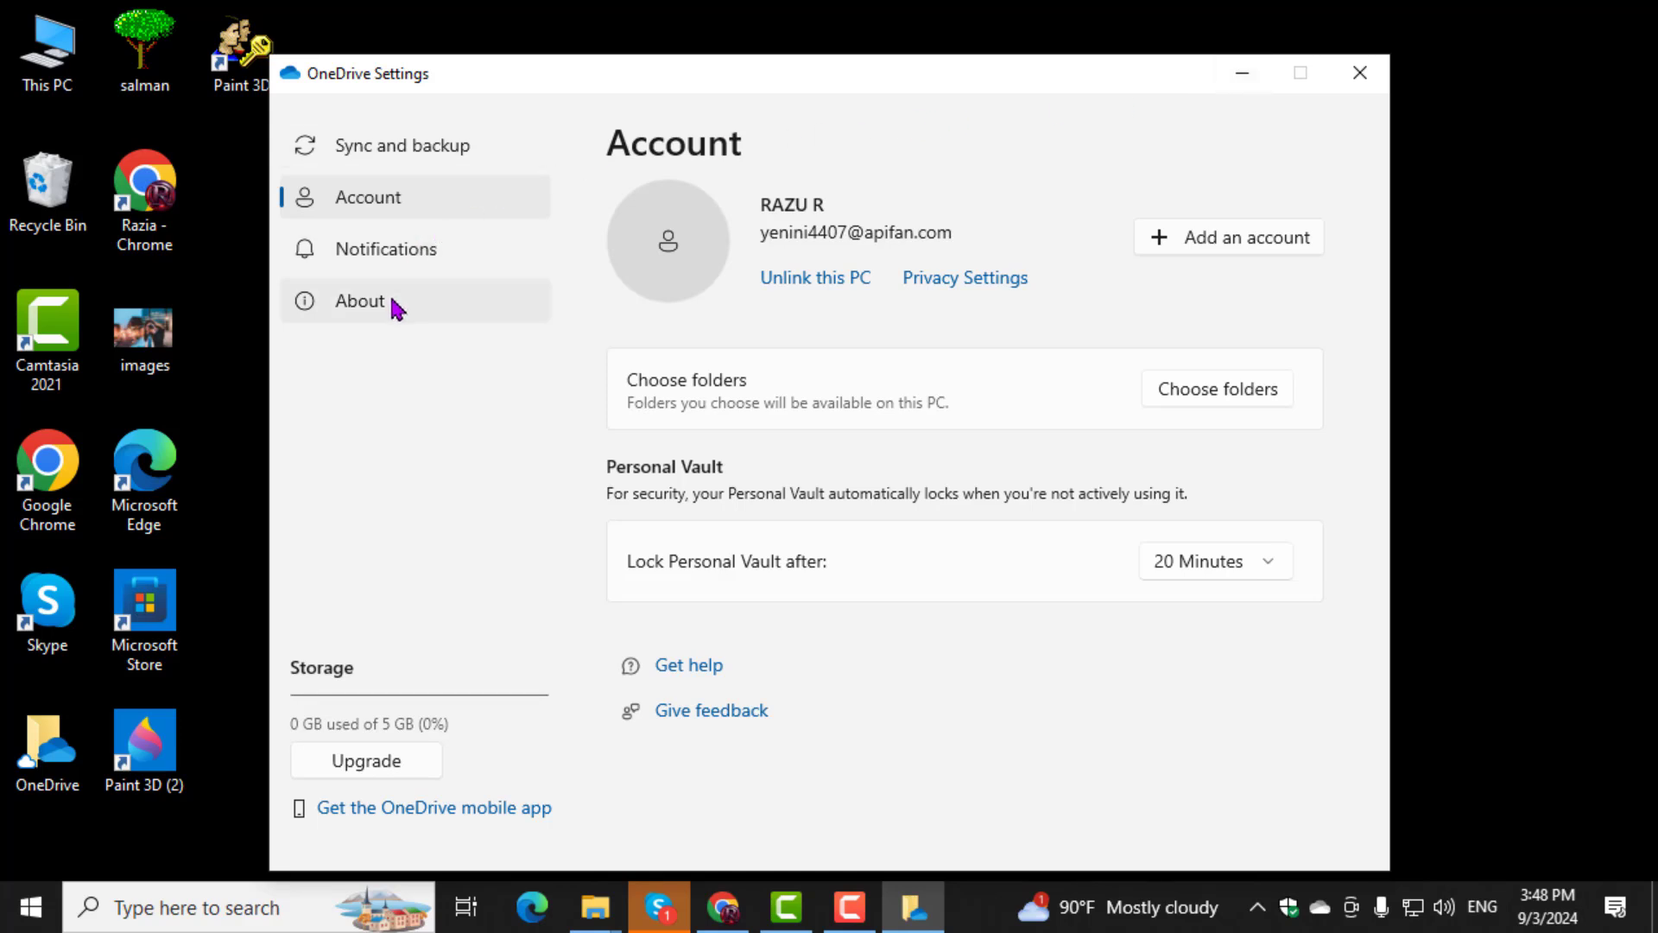
mouse_move(432, 318)
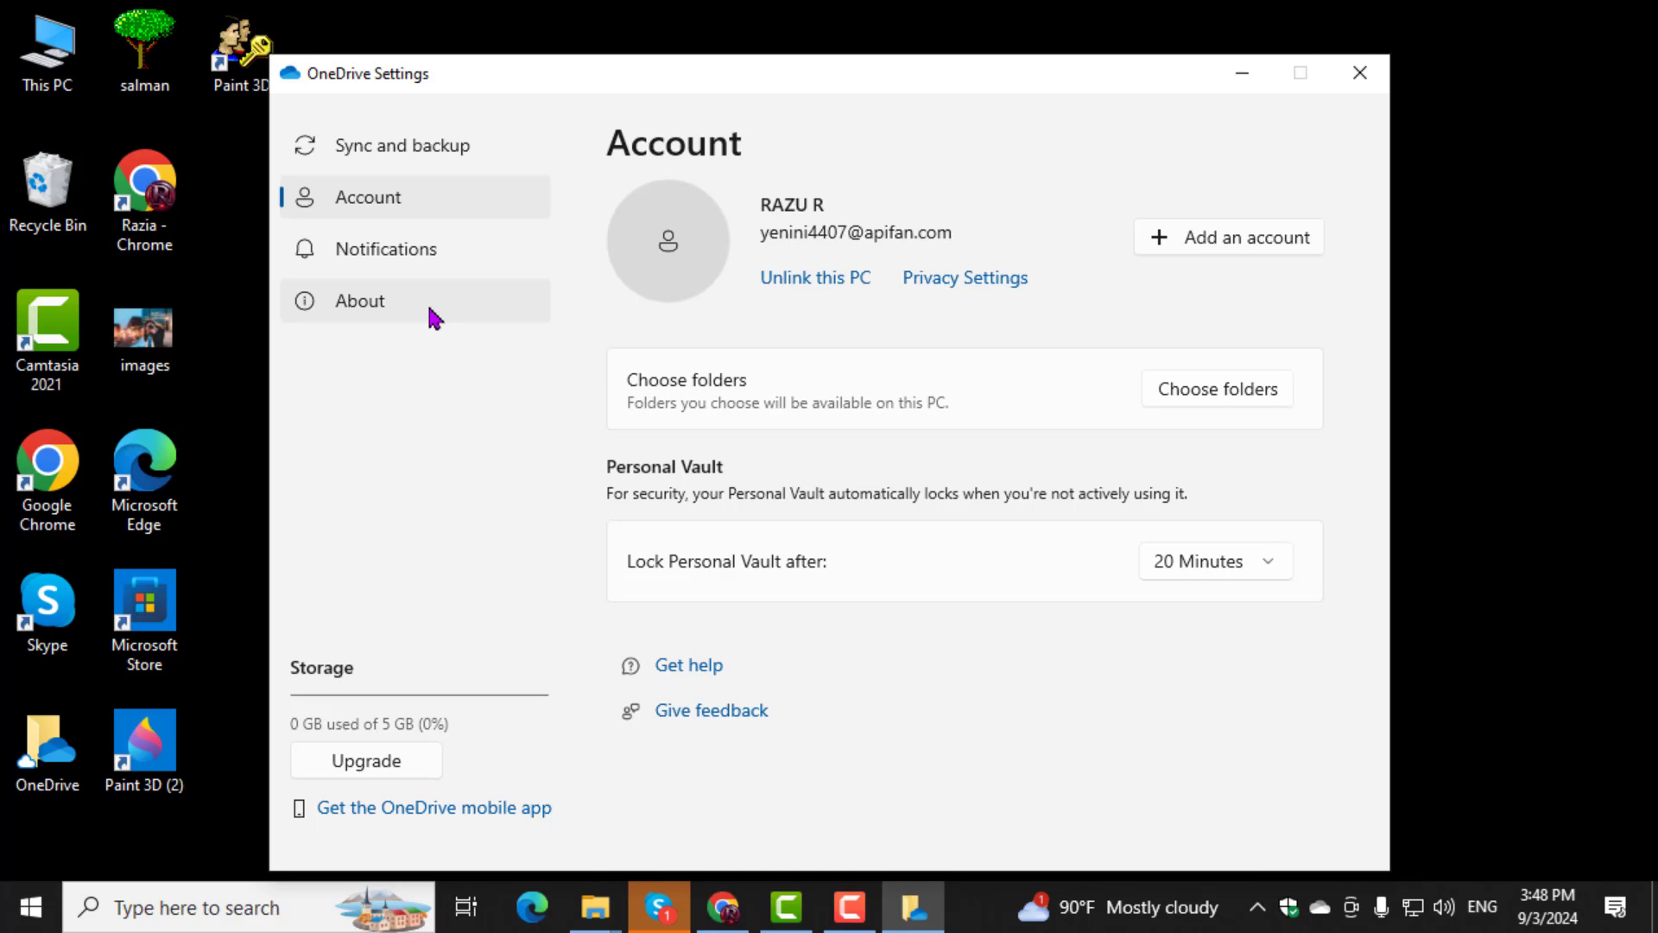
Turn the 'Get OneDrive Insider preview updates' toggle Off under About, then return to Account
click(359, 300)
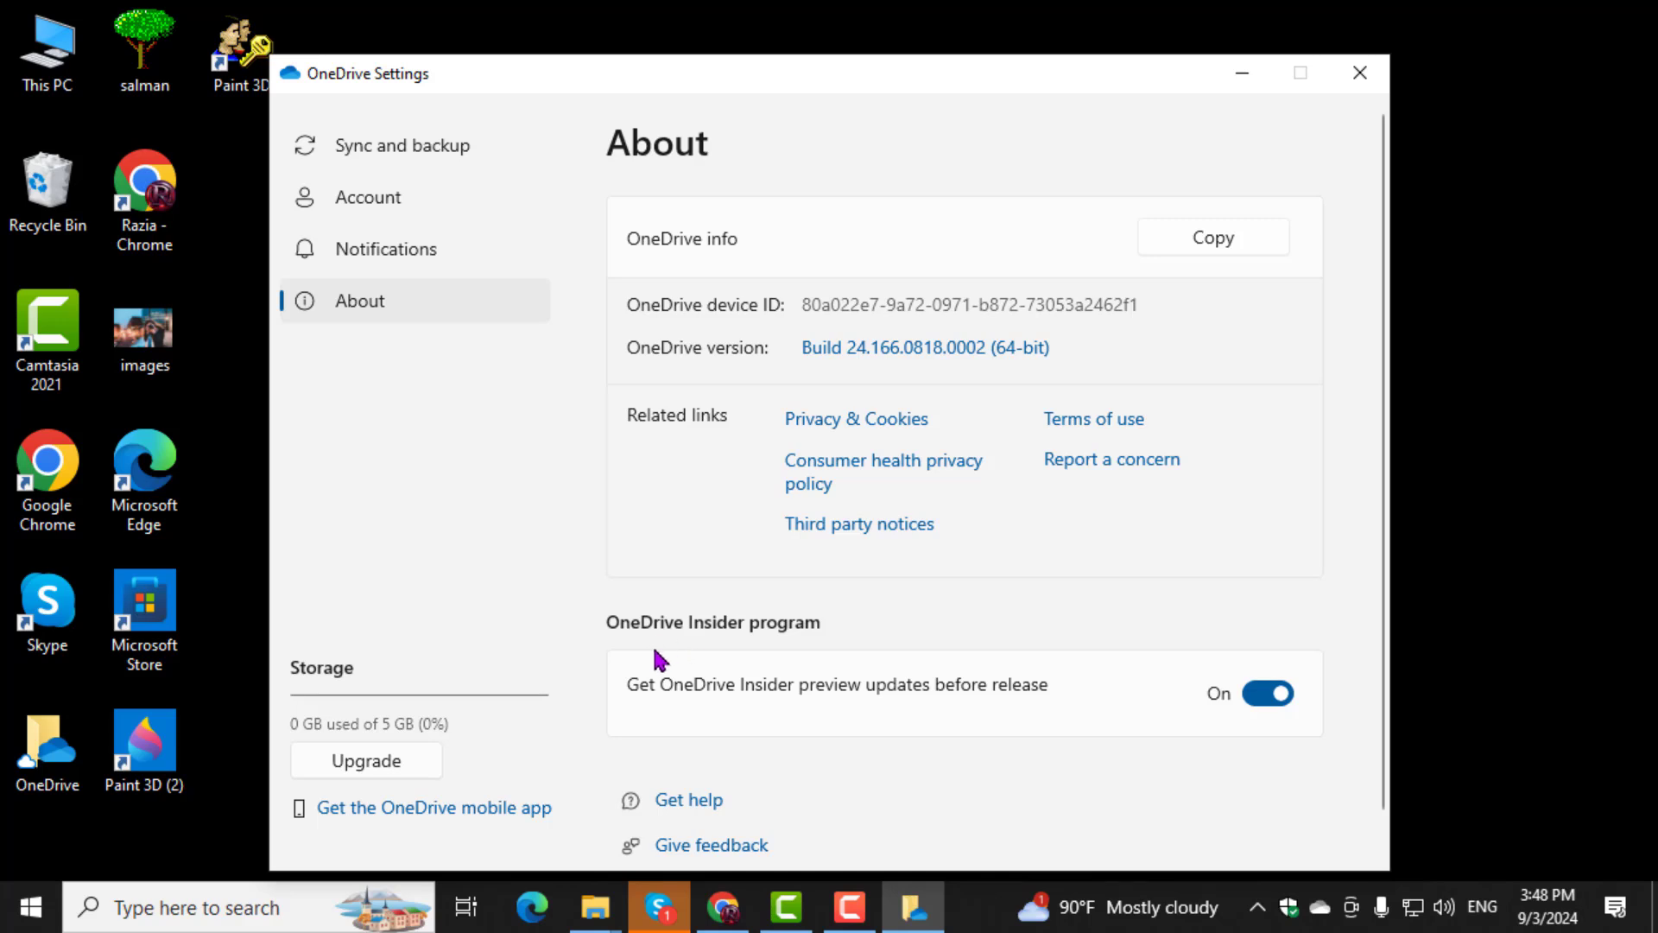
mouse_move(630, 649)
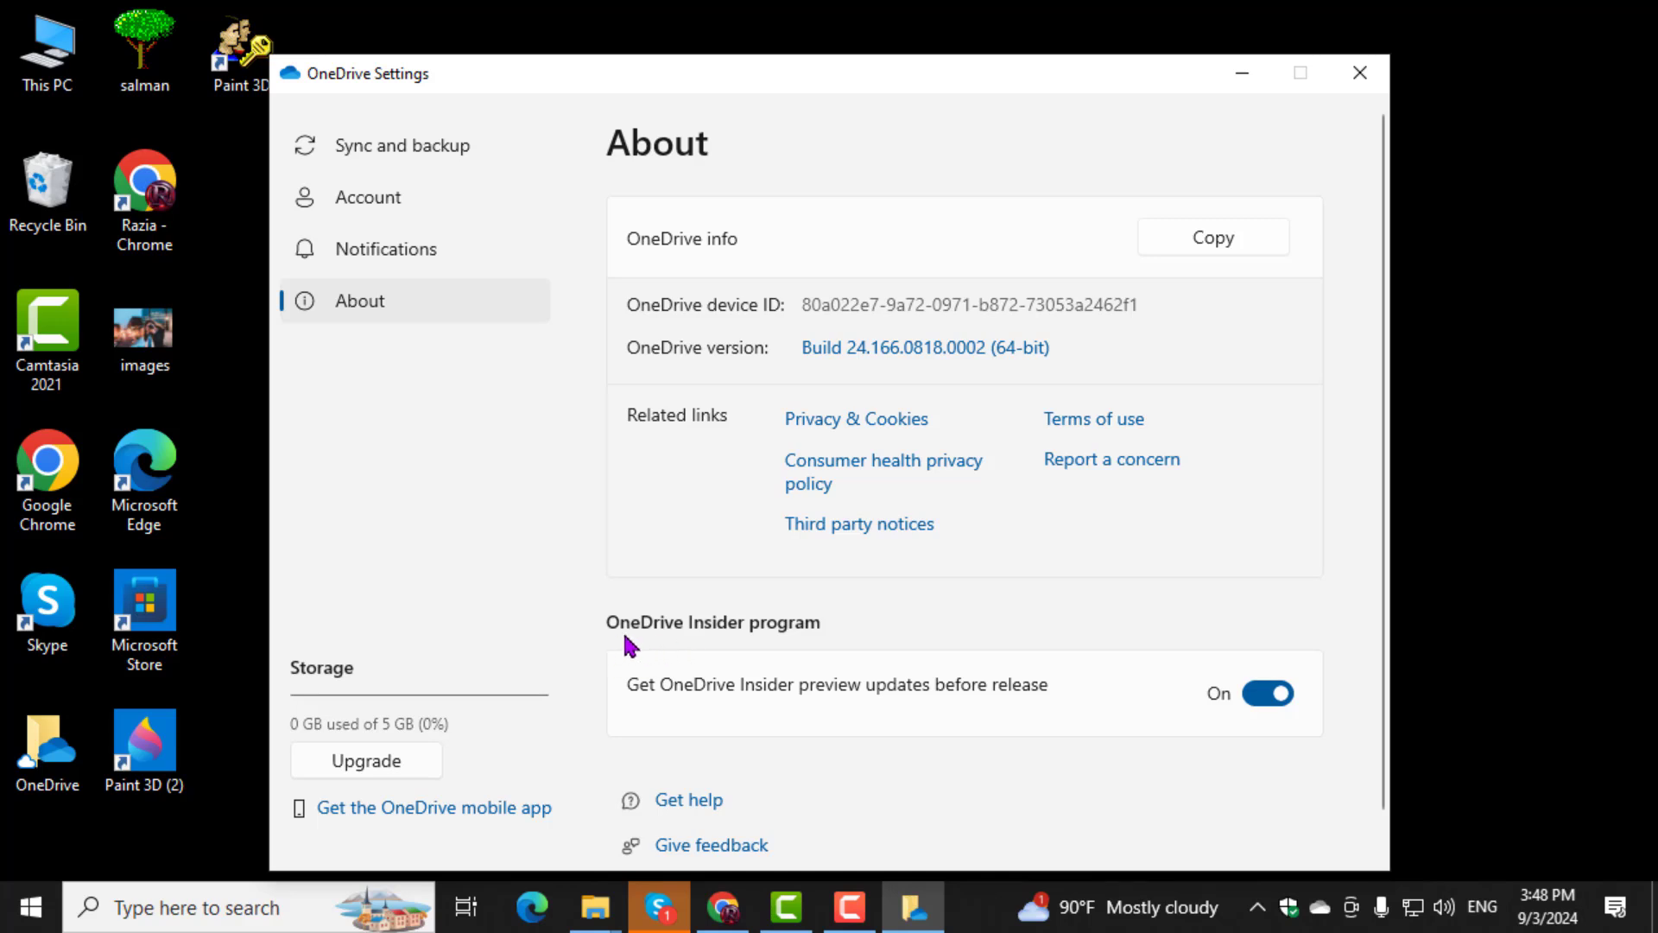
mouse_move(649, 648)
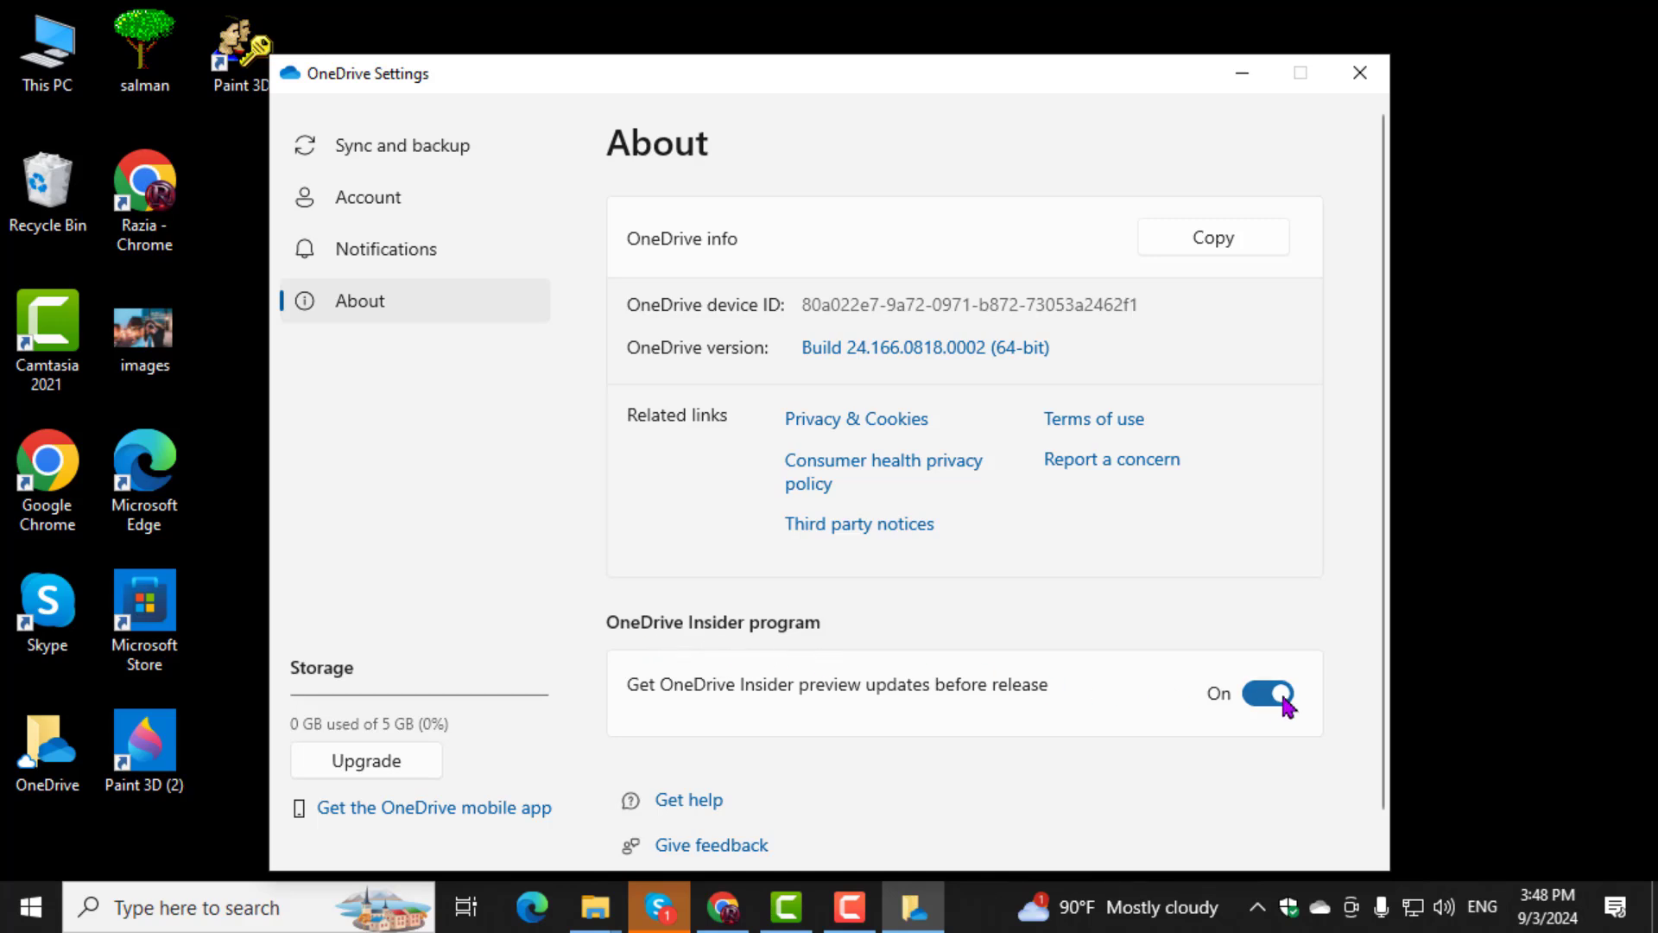
click(1268, 692)
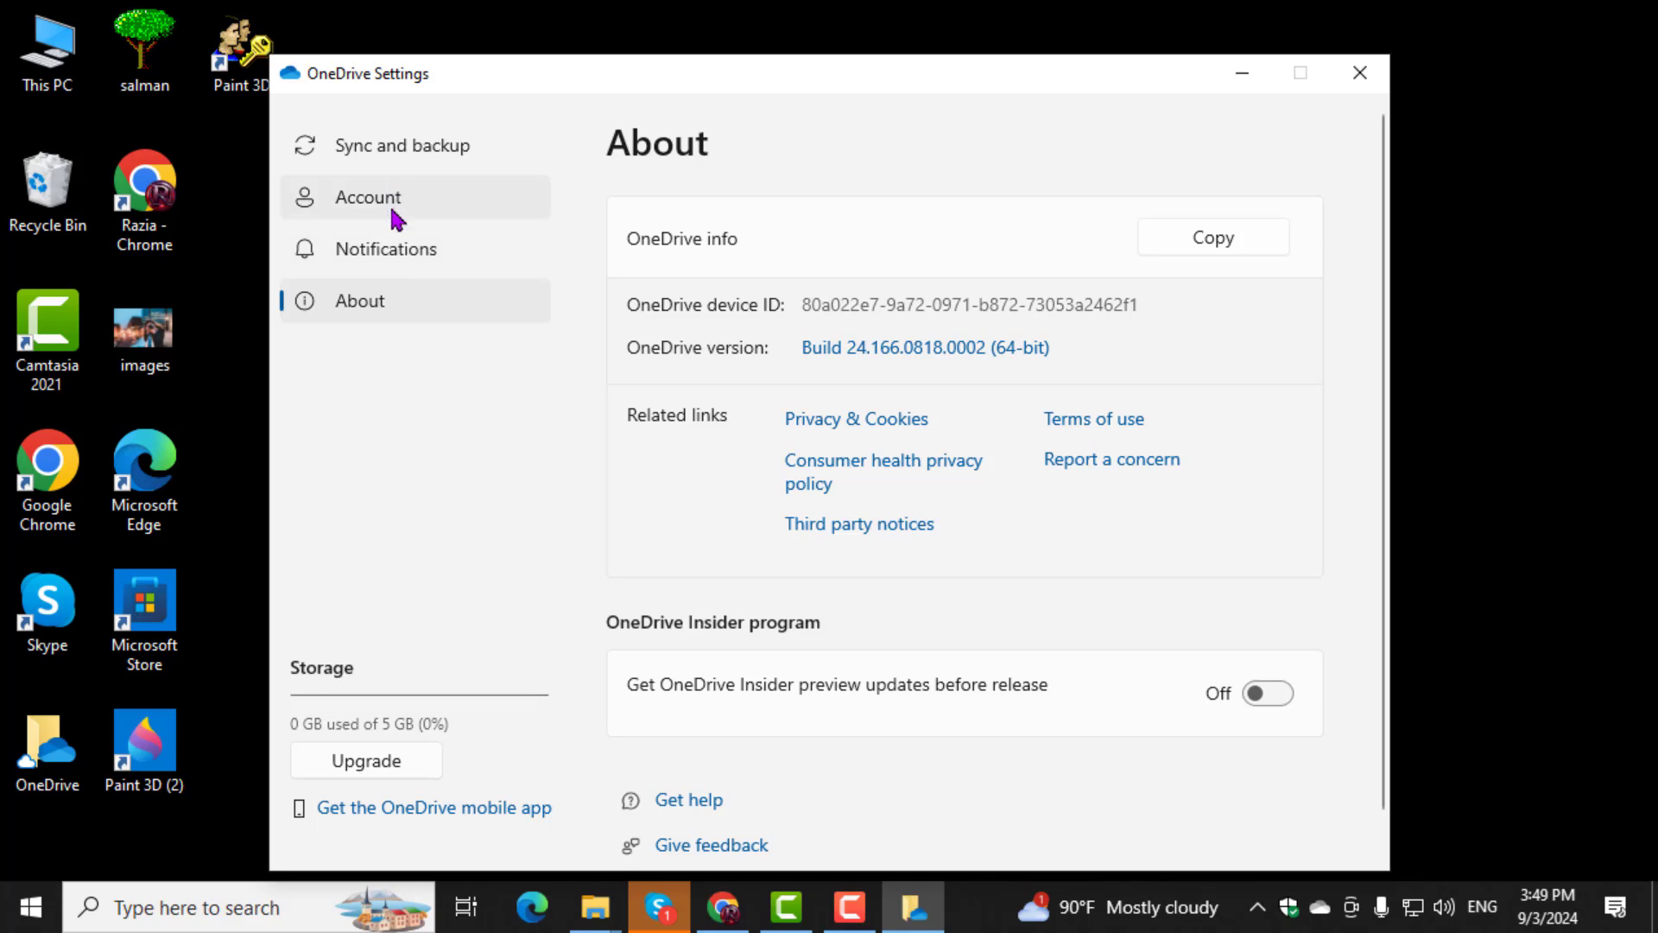
click(366, 197)
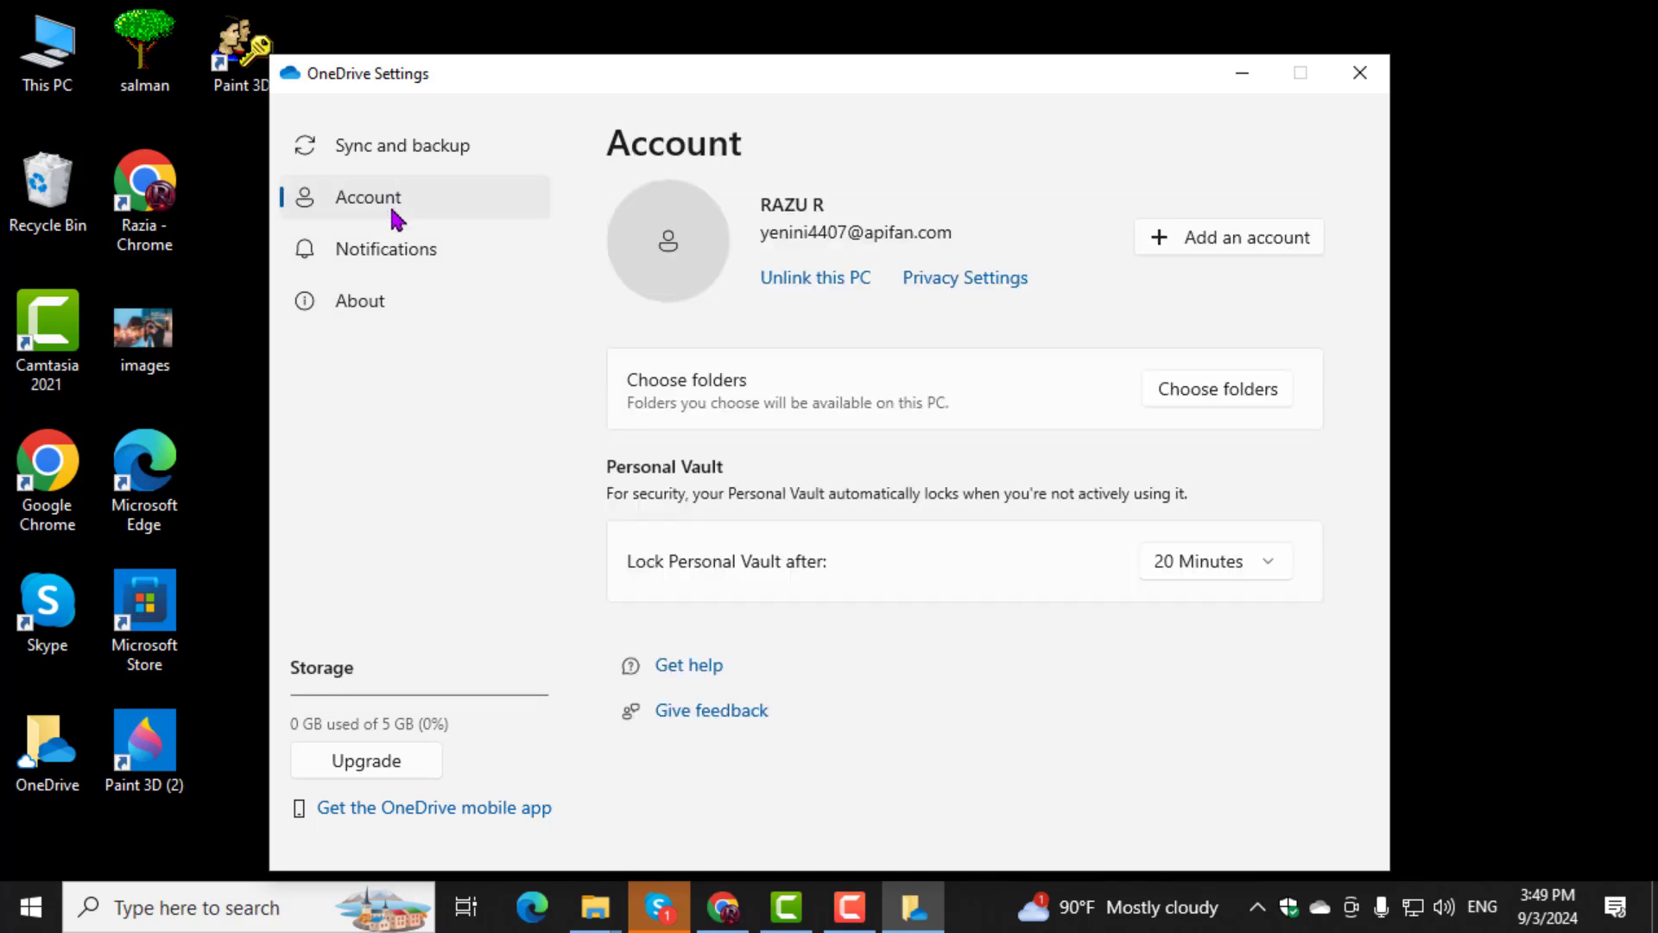